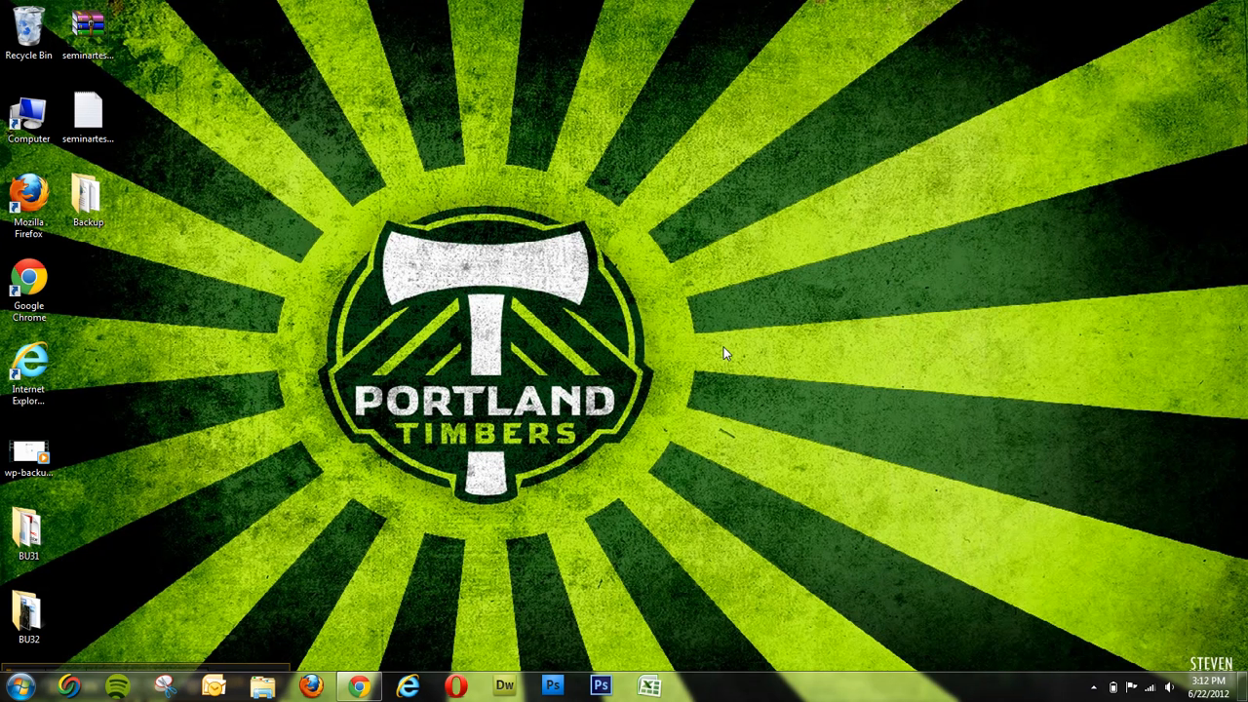
mouse_move(551, 330)
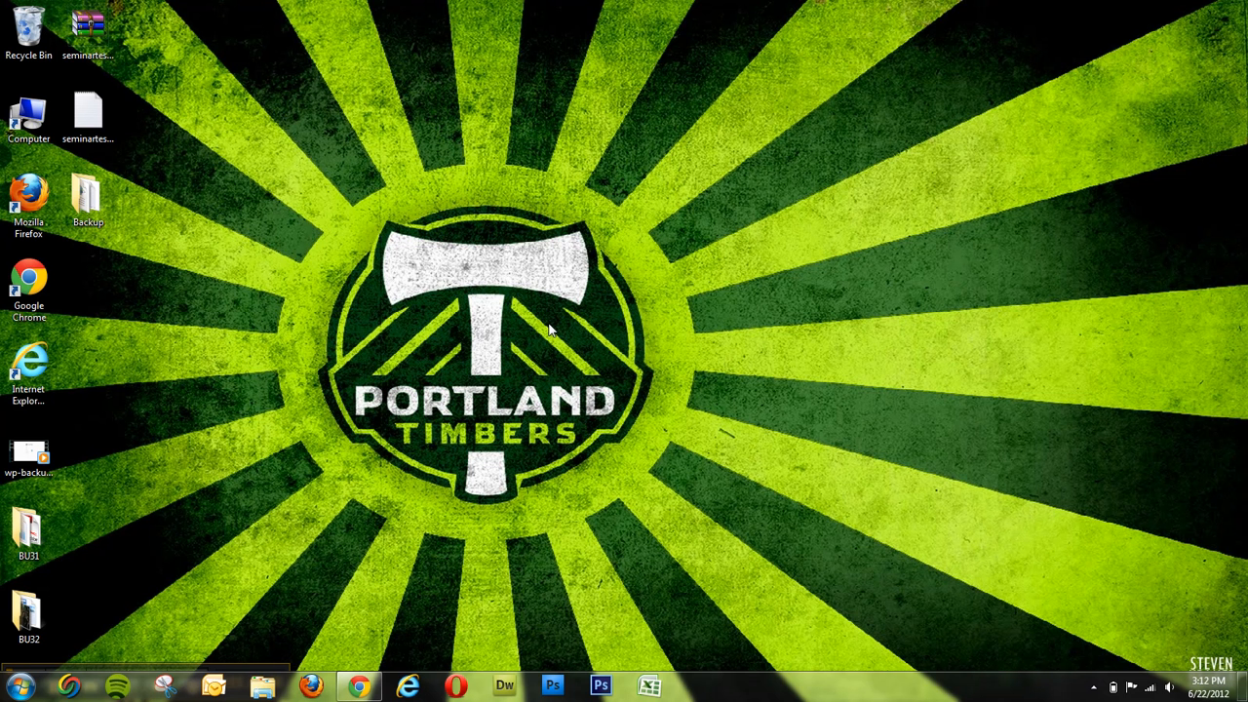
mouse_move(361, 409)
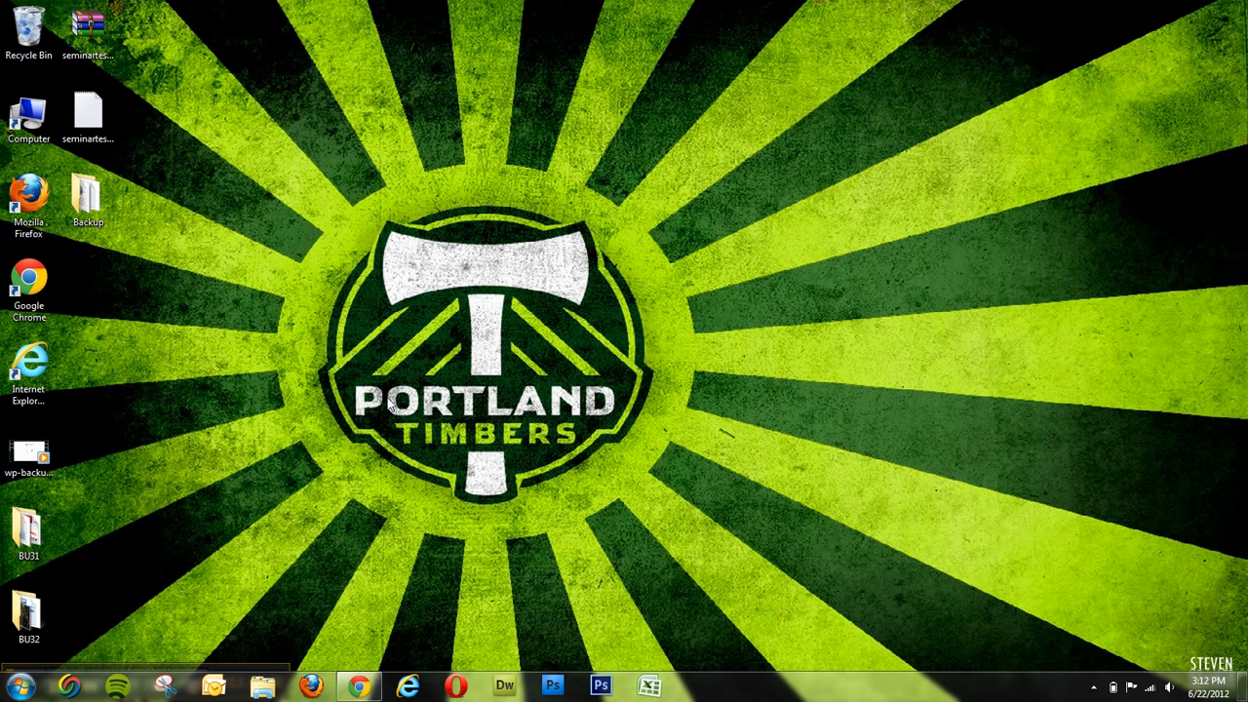
mouse_move(601, 436)
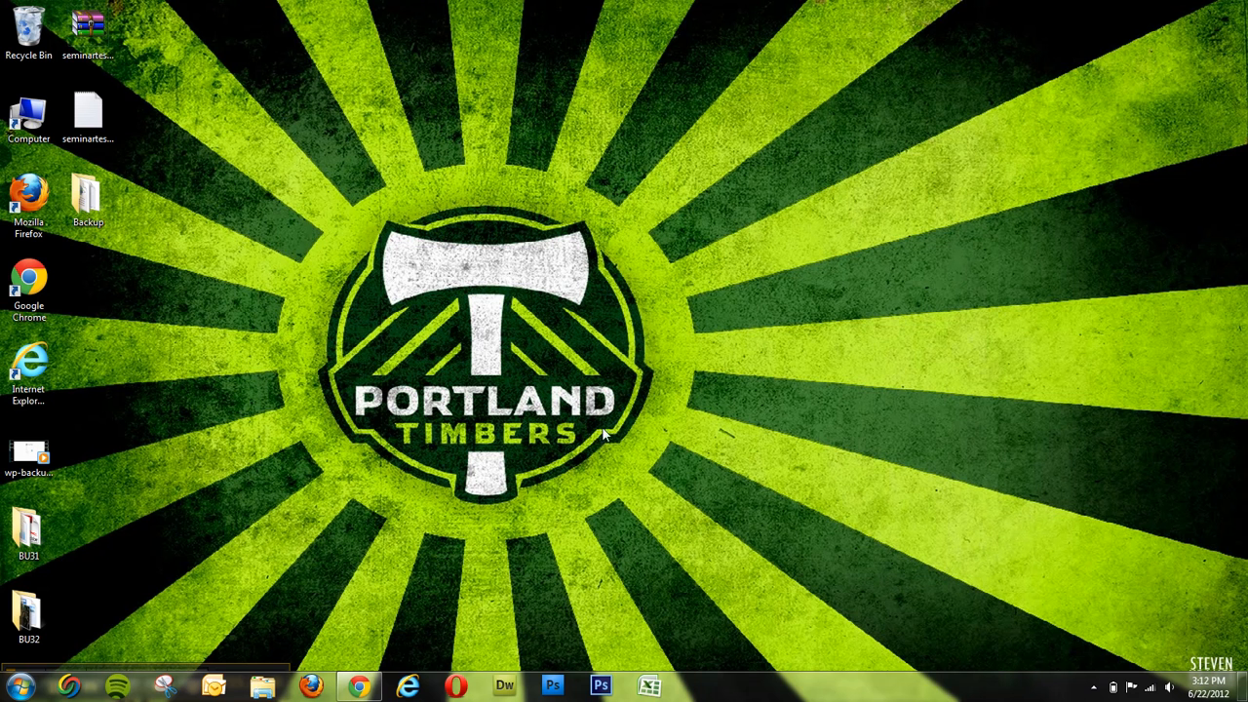
mouse_move(703, 441)
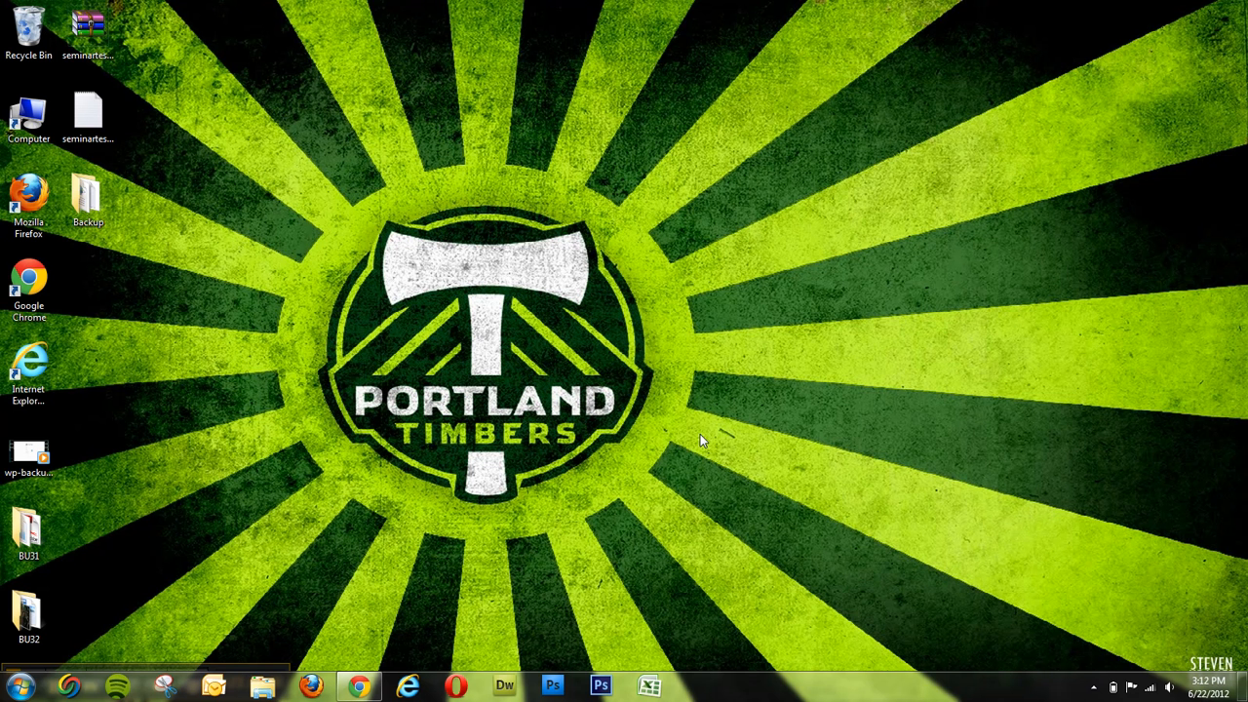
mouse_move(476, 455)
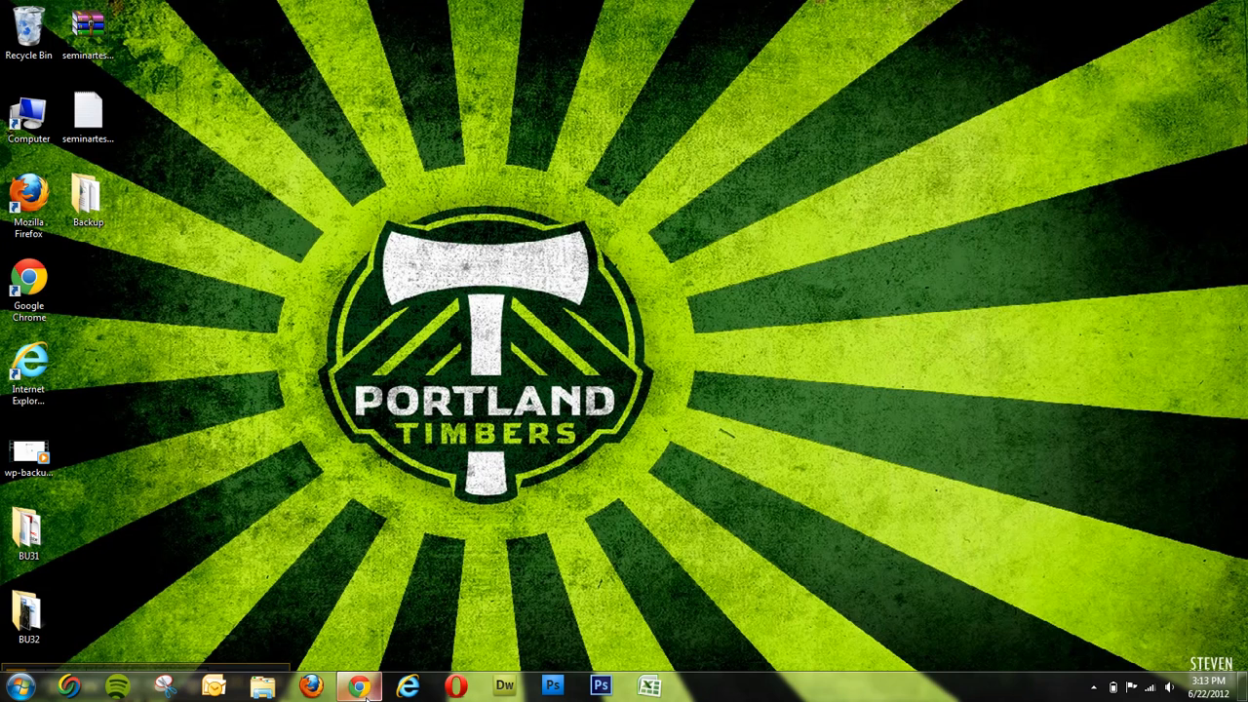
- From the GoDaddy Hosting Control Center, launch phpMyAdmin for exampledb1 and log in
click(360, 688)
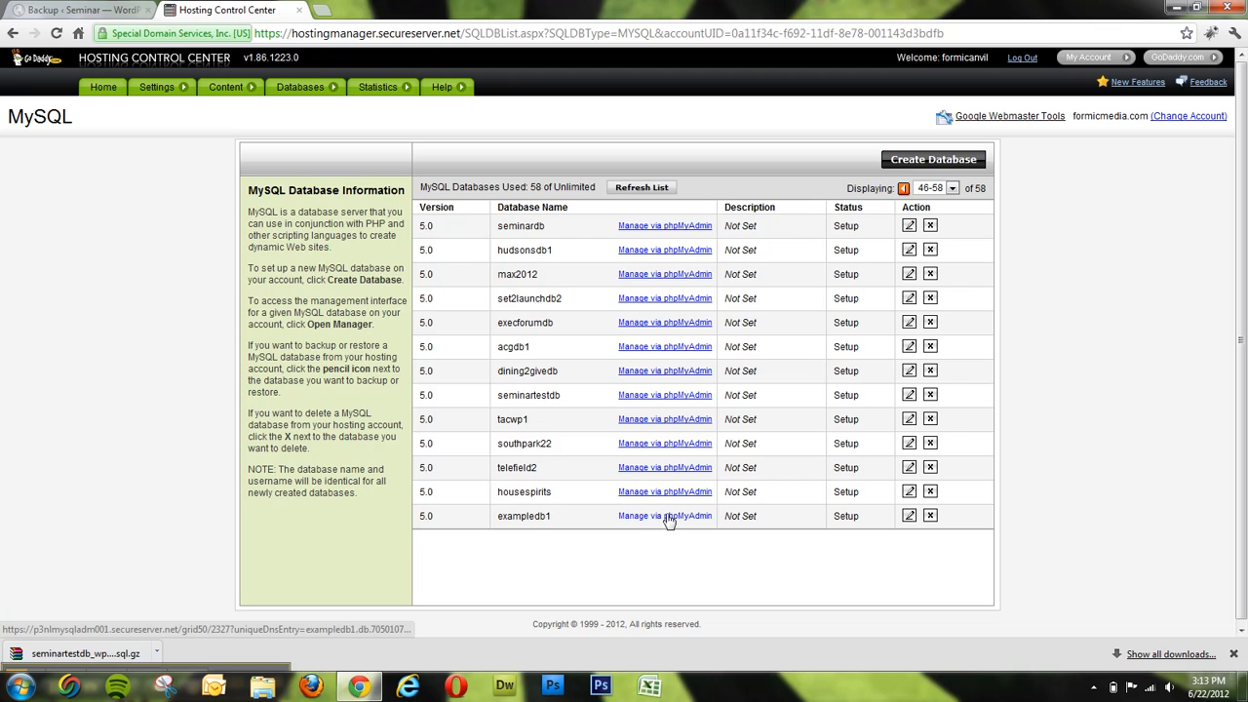
click(664, 516)
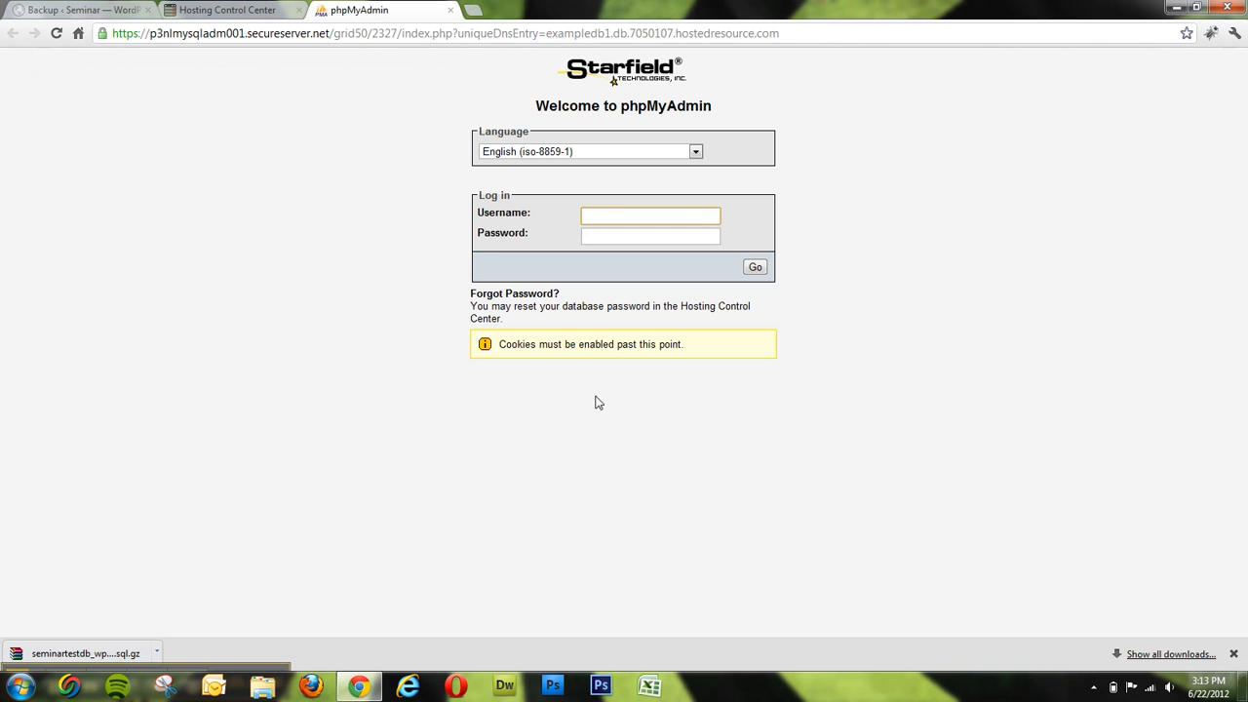
click(650, 215)
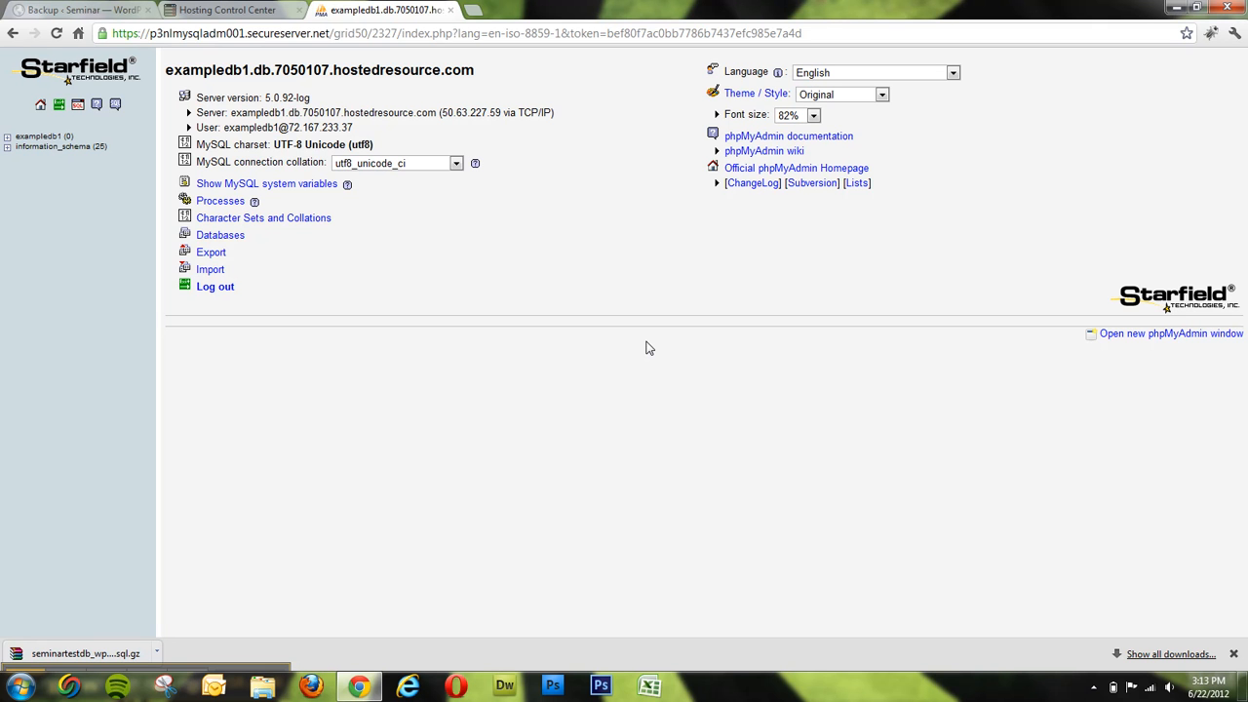
mouse_move(435, 380)
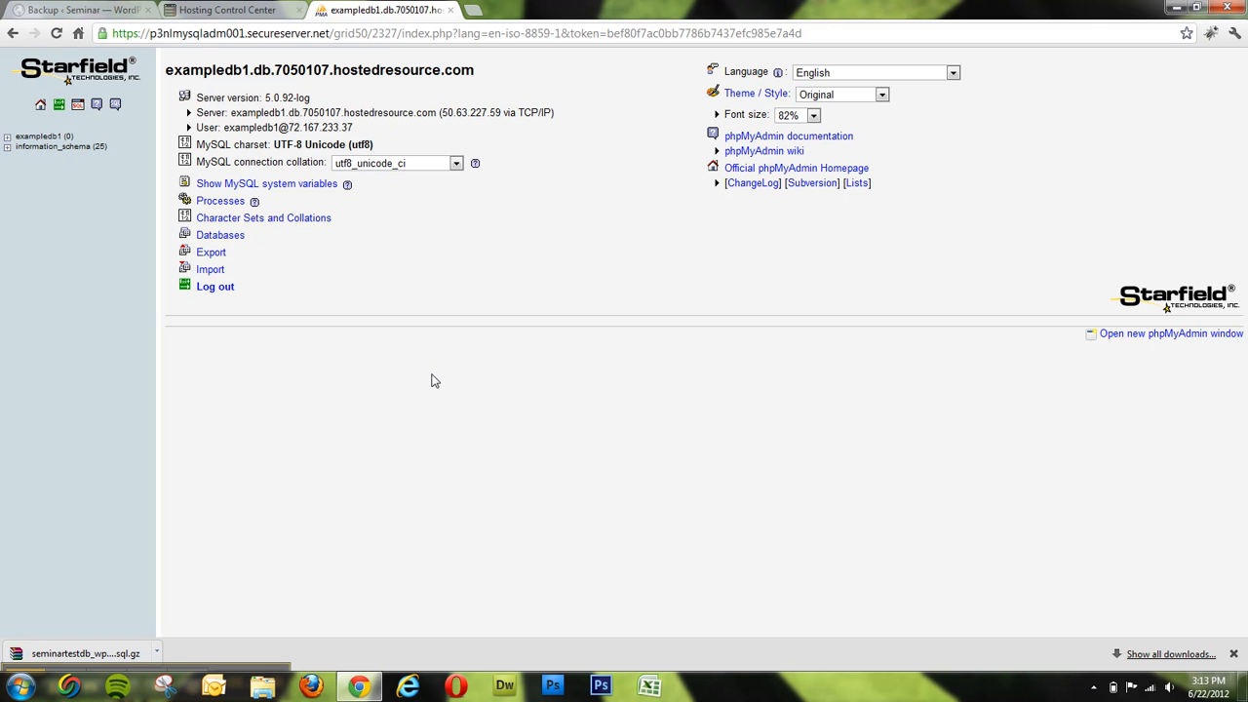
mouse_move(210, 277)
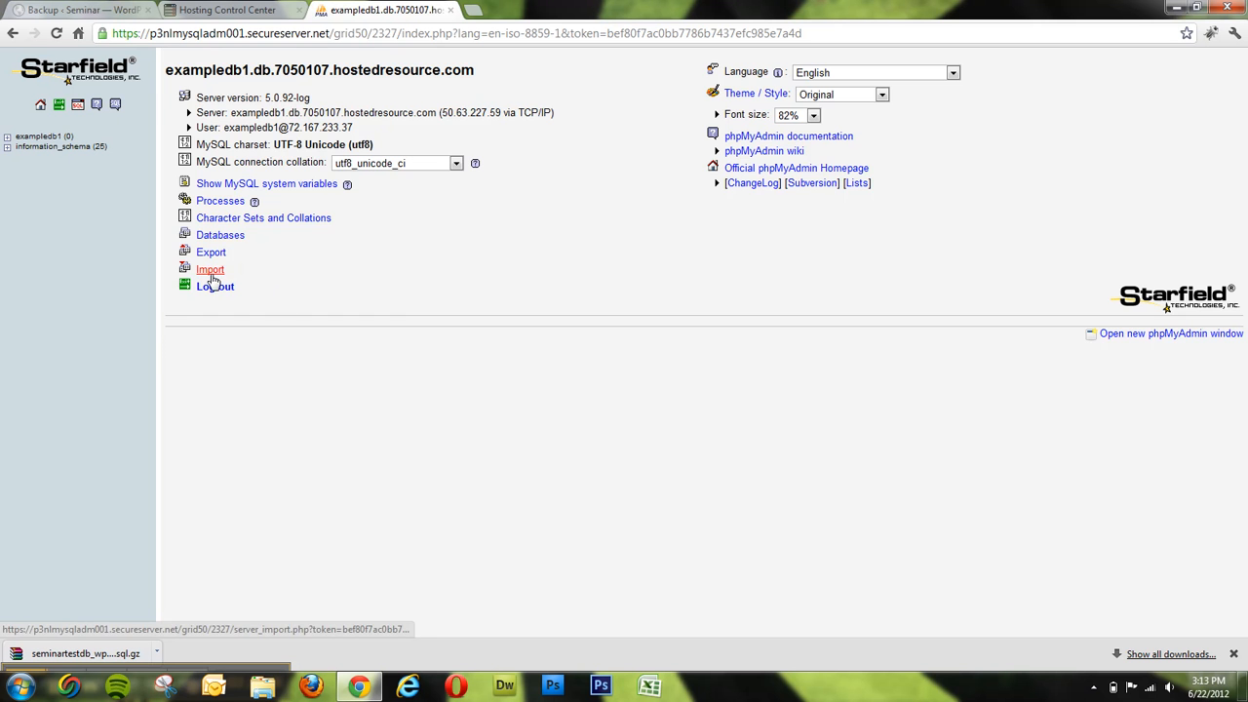
- Import seminartestdb_wp_20120622_963.sql into exampledb1, completing 332 queries
click(209, 269)
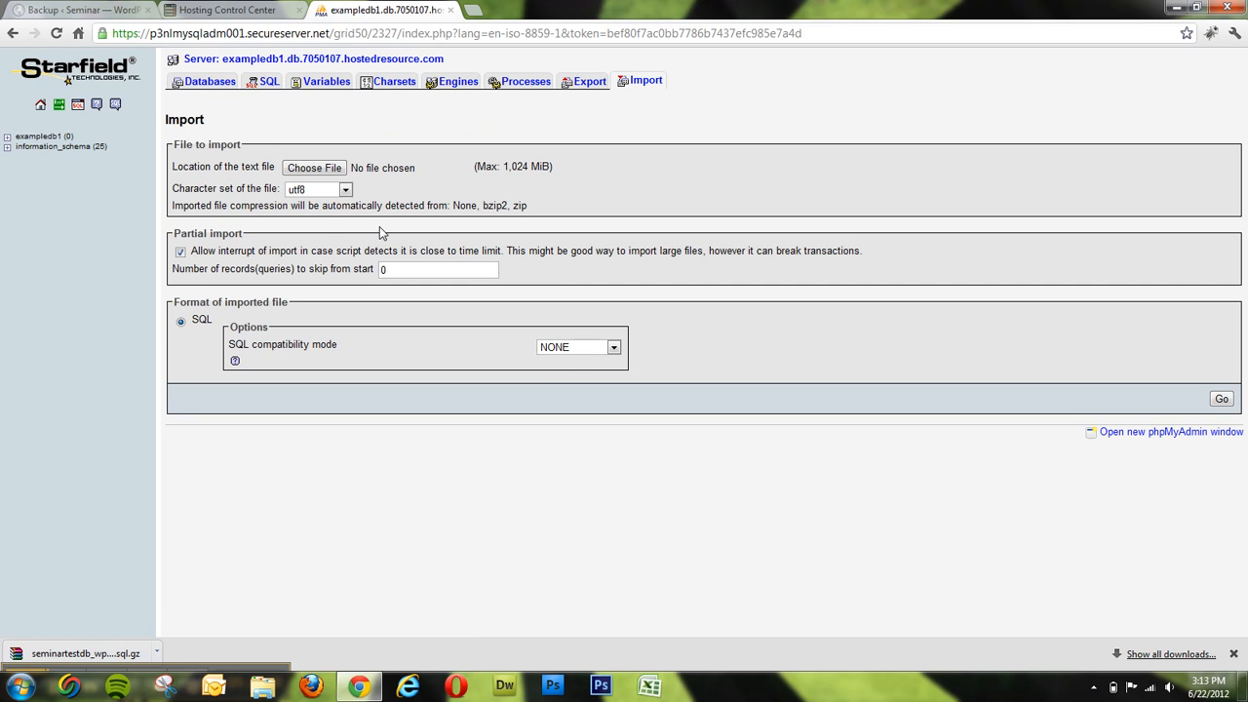
click(314, 168)
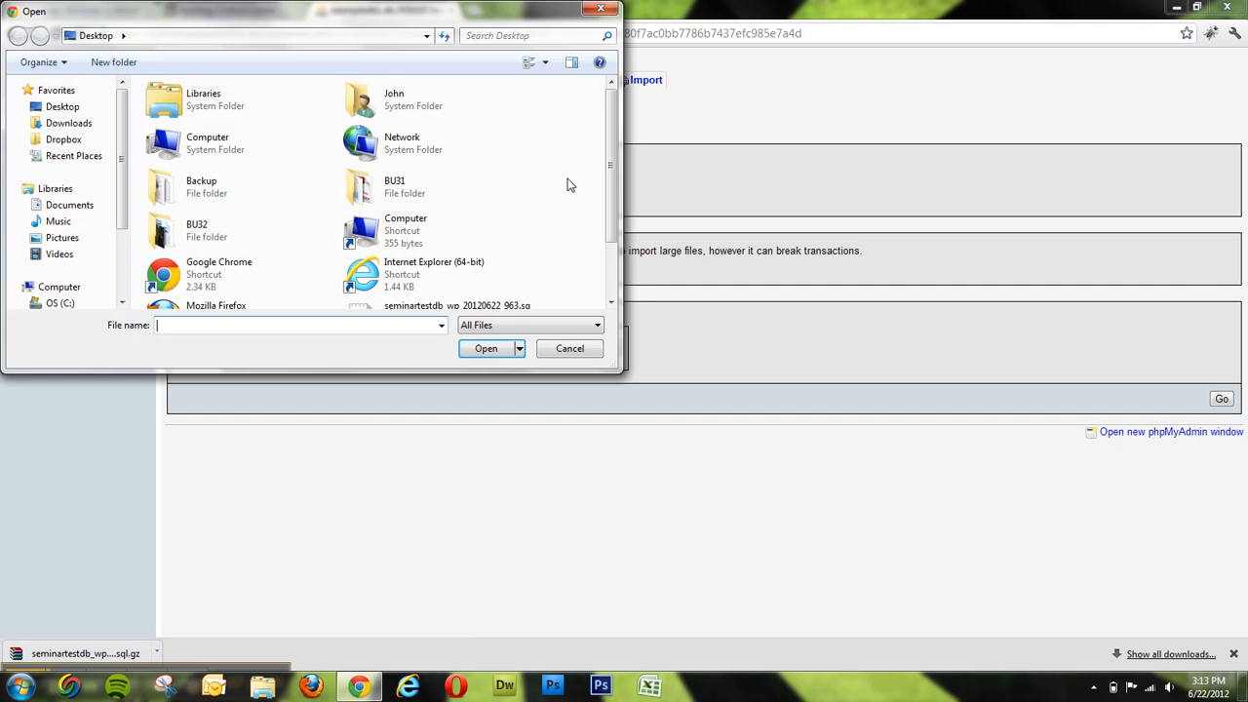
click(437, 242)
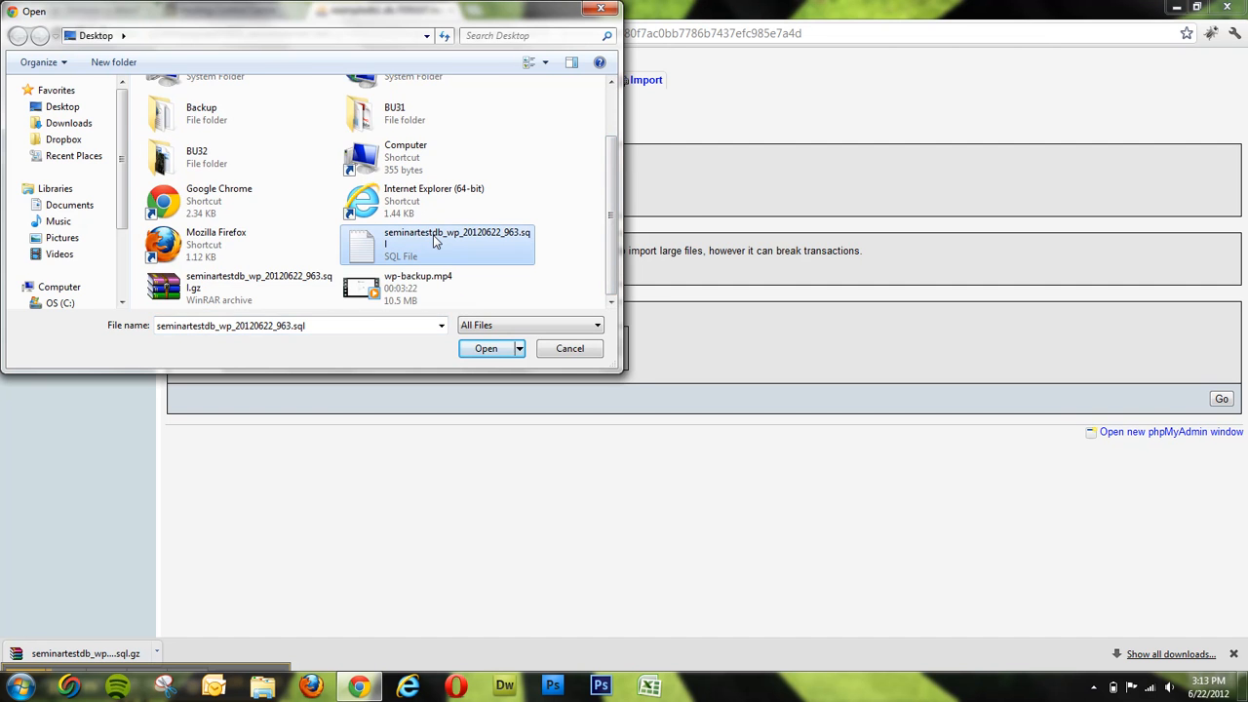
click(486, 348)
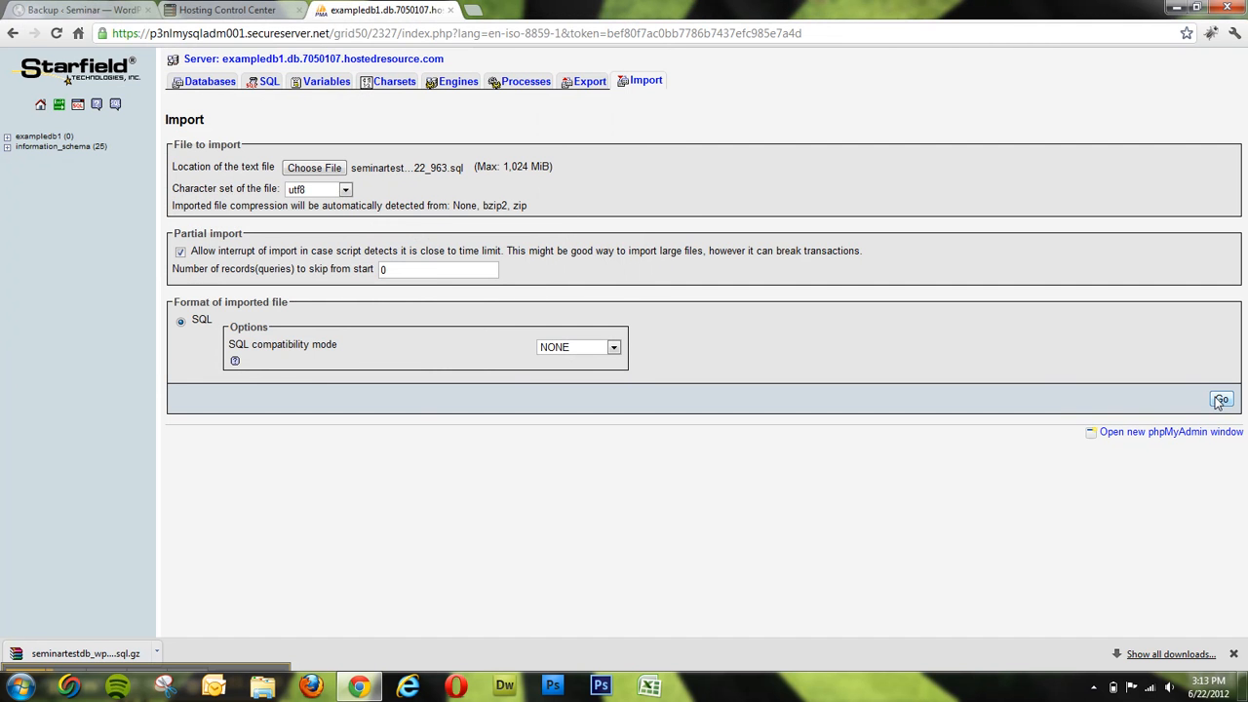
click(1222, 399)
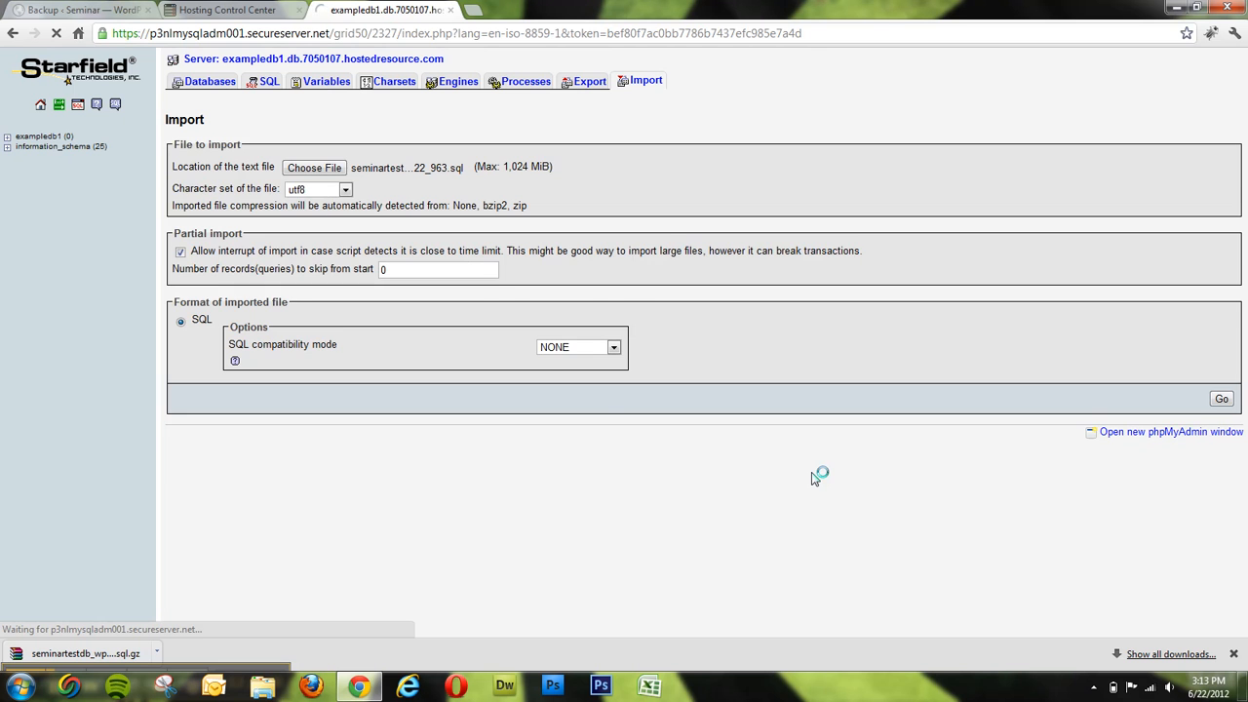
click(1238, 397)
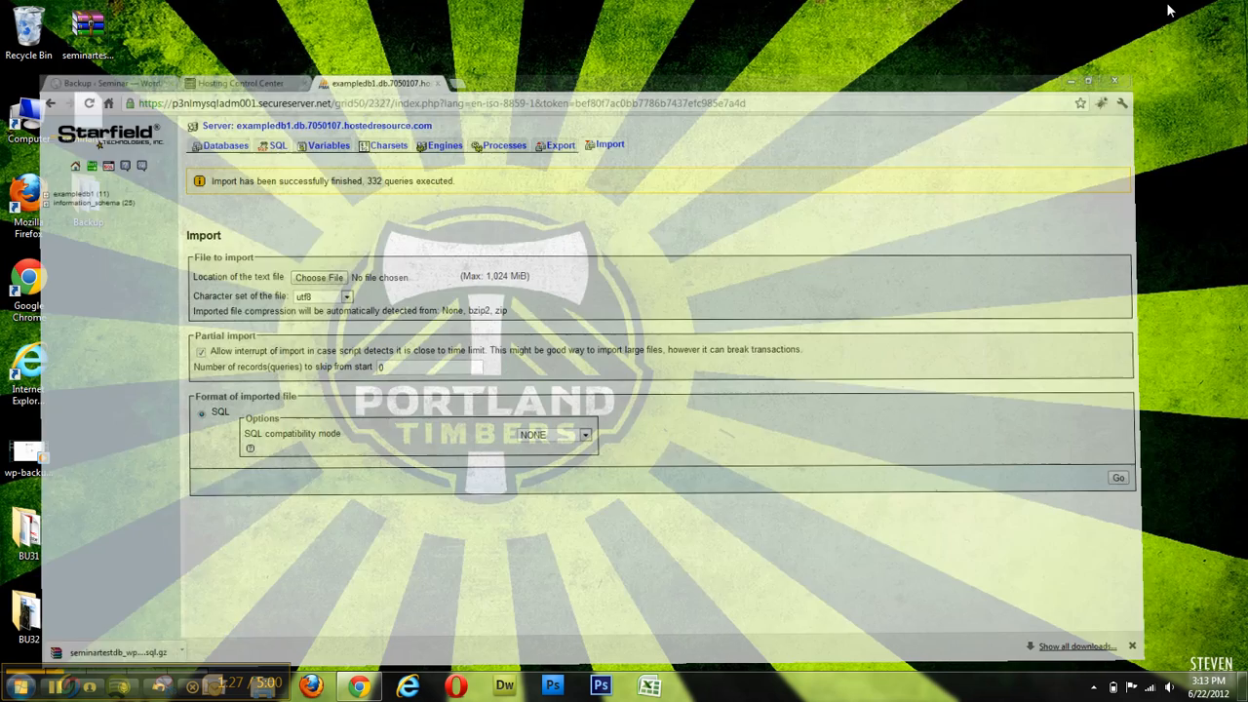
- Open the desktop file seminartestdb_wp_20120622_963.sql with 'Edit with Notepad++'
right_click(89, 112)
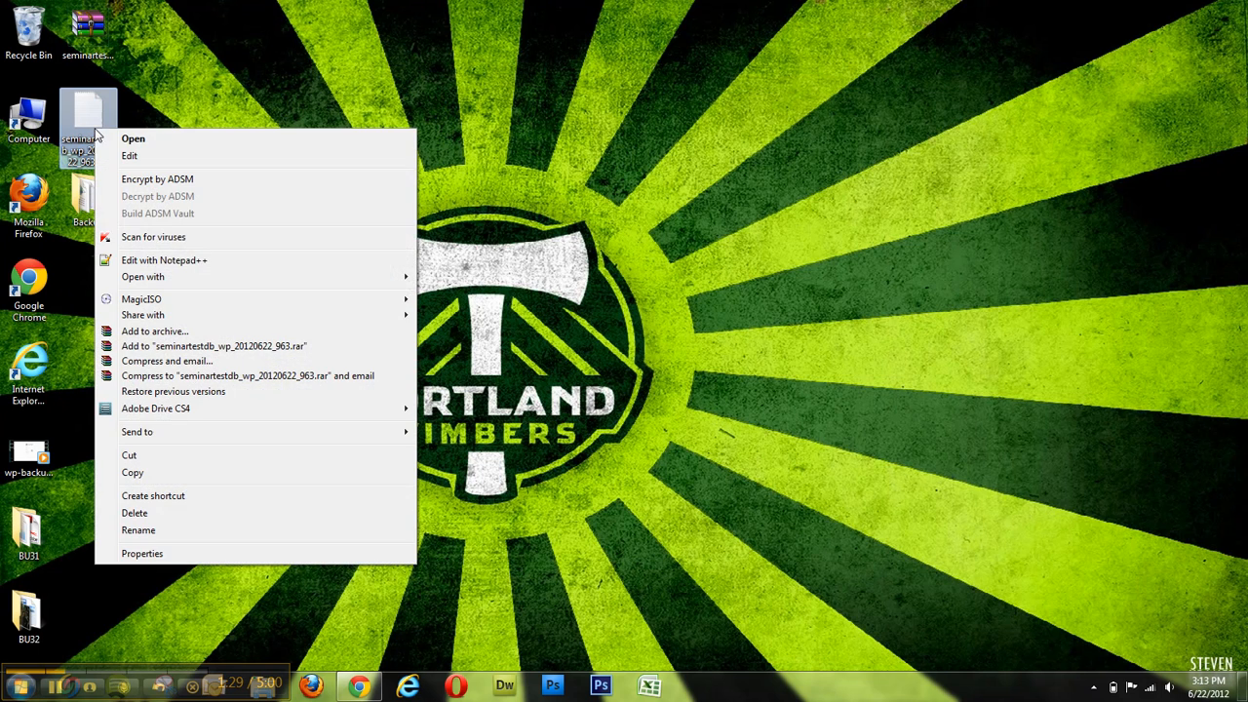
mouse_move(256, 266)
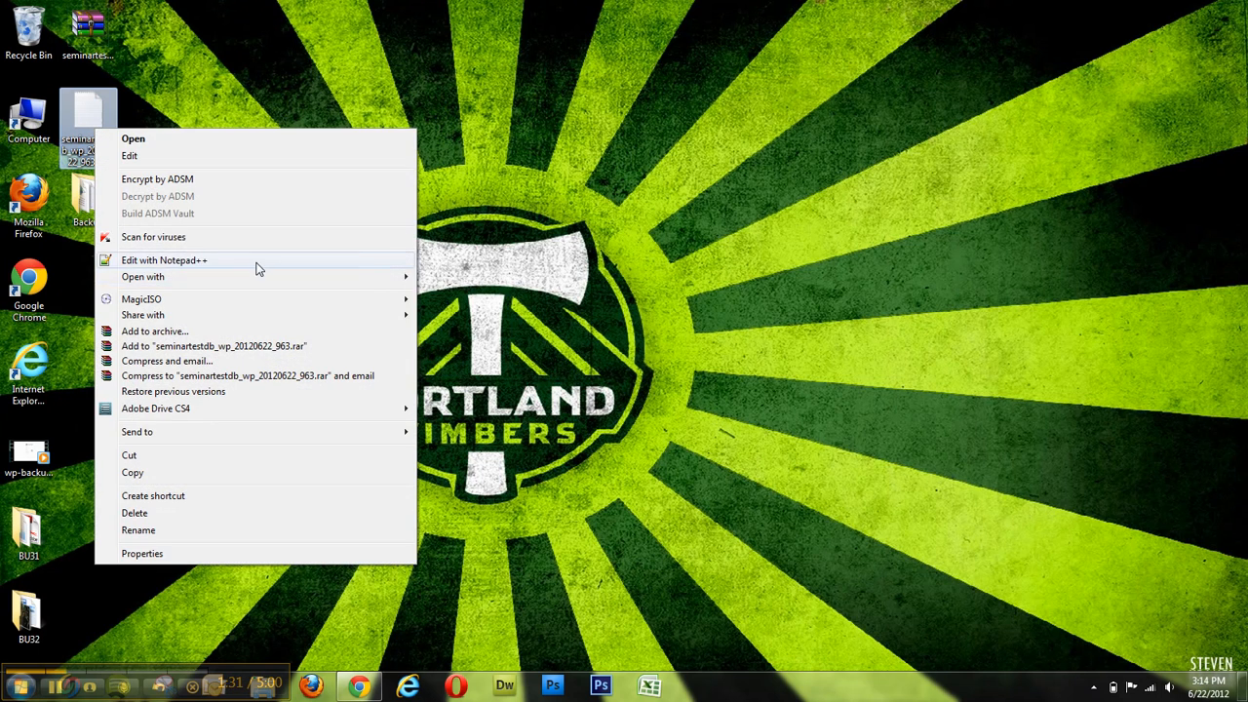
click(258, 268)
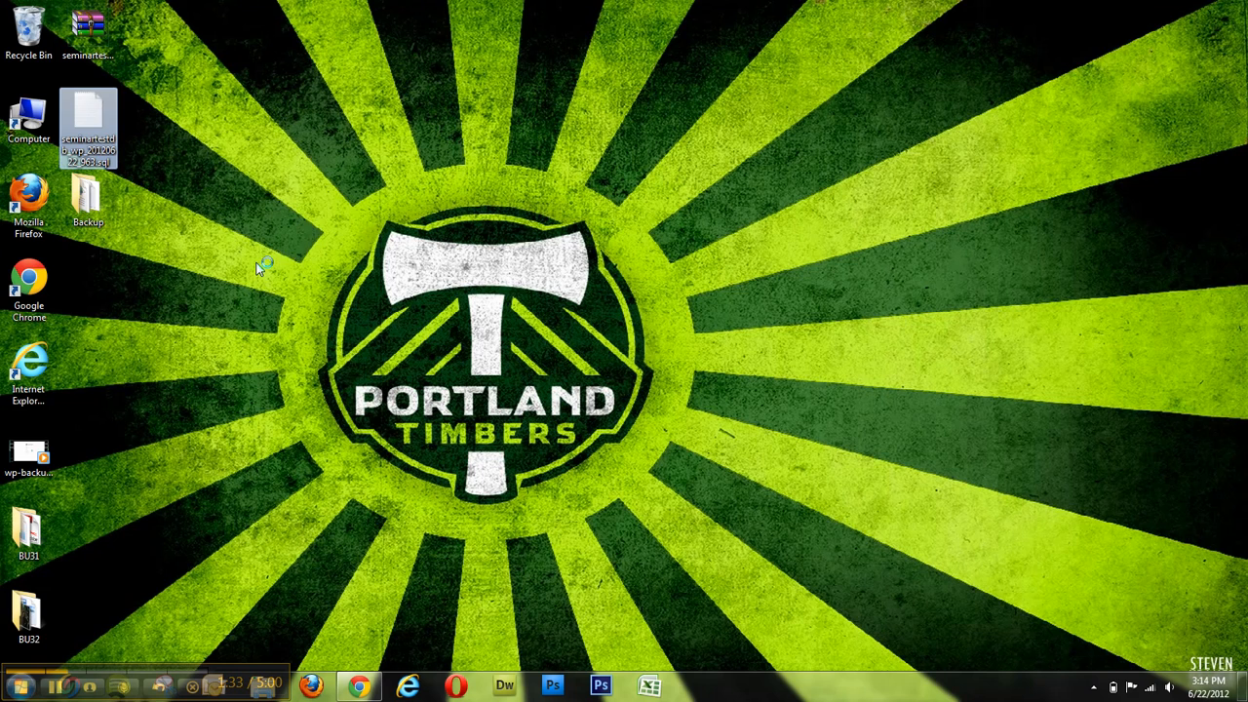
double_click(88, 107)
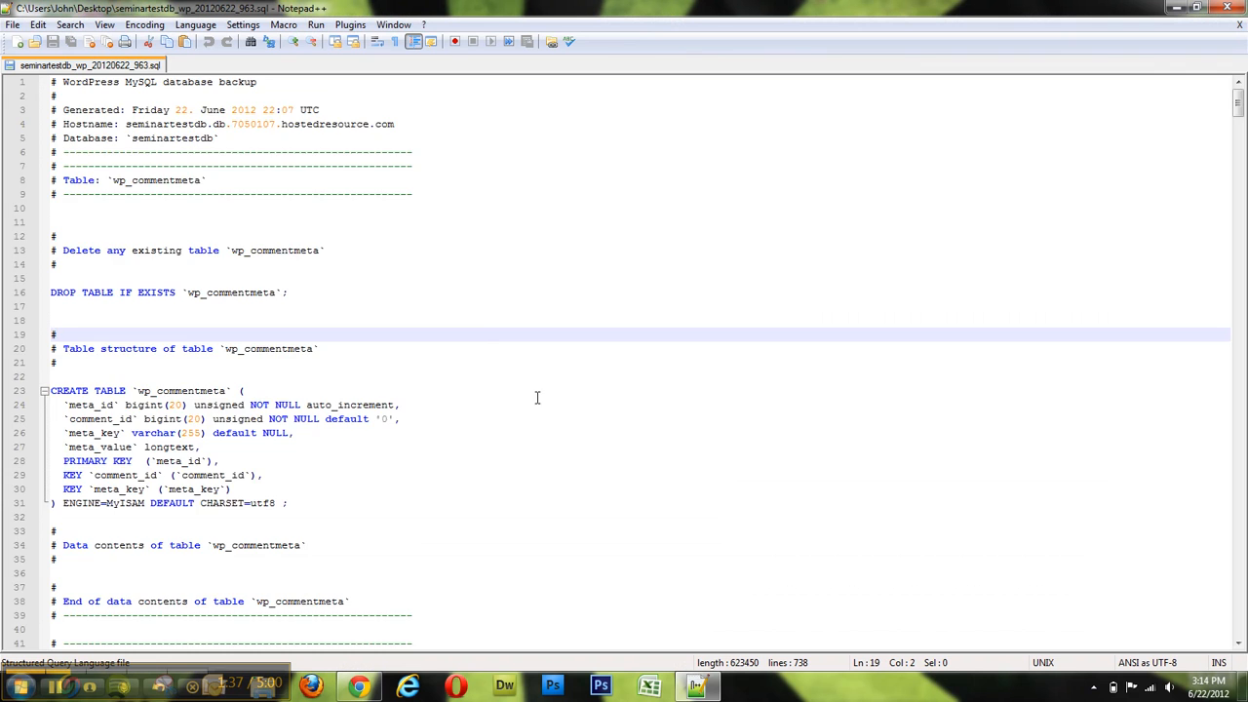
scroll(down, 3)
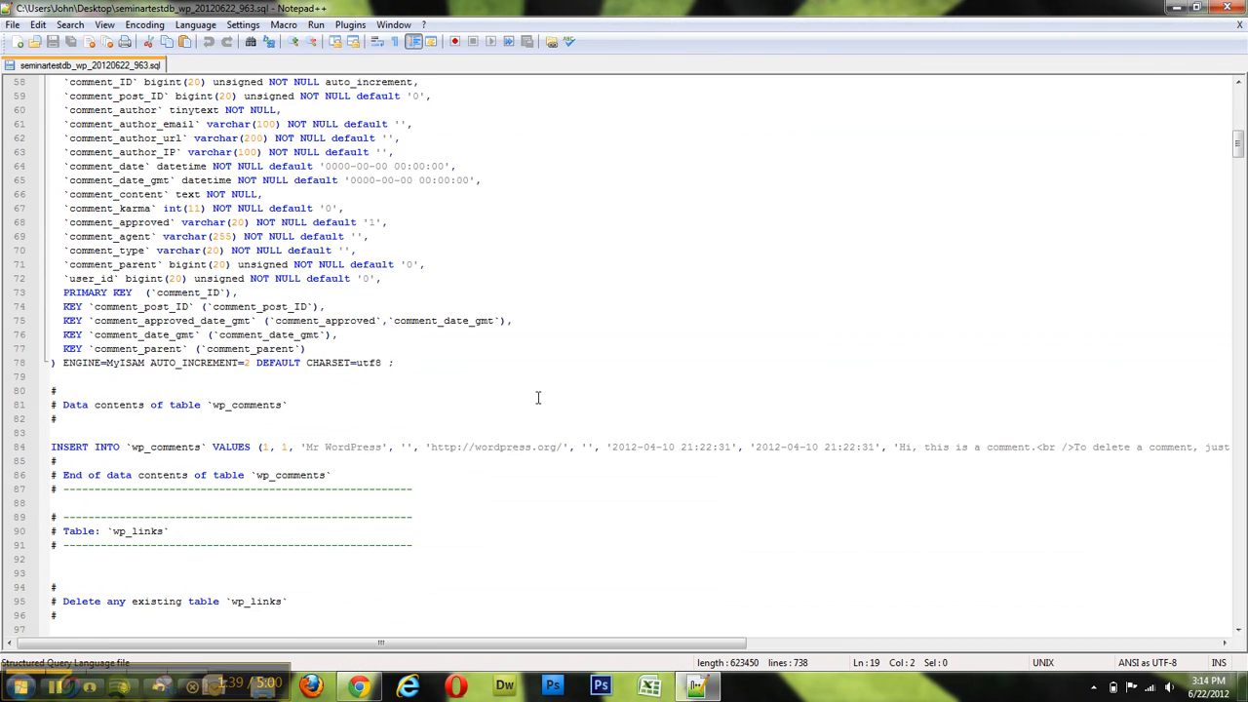
scroll(down, 3)
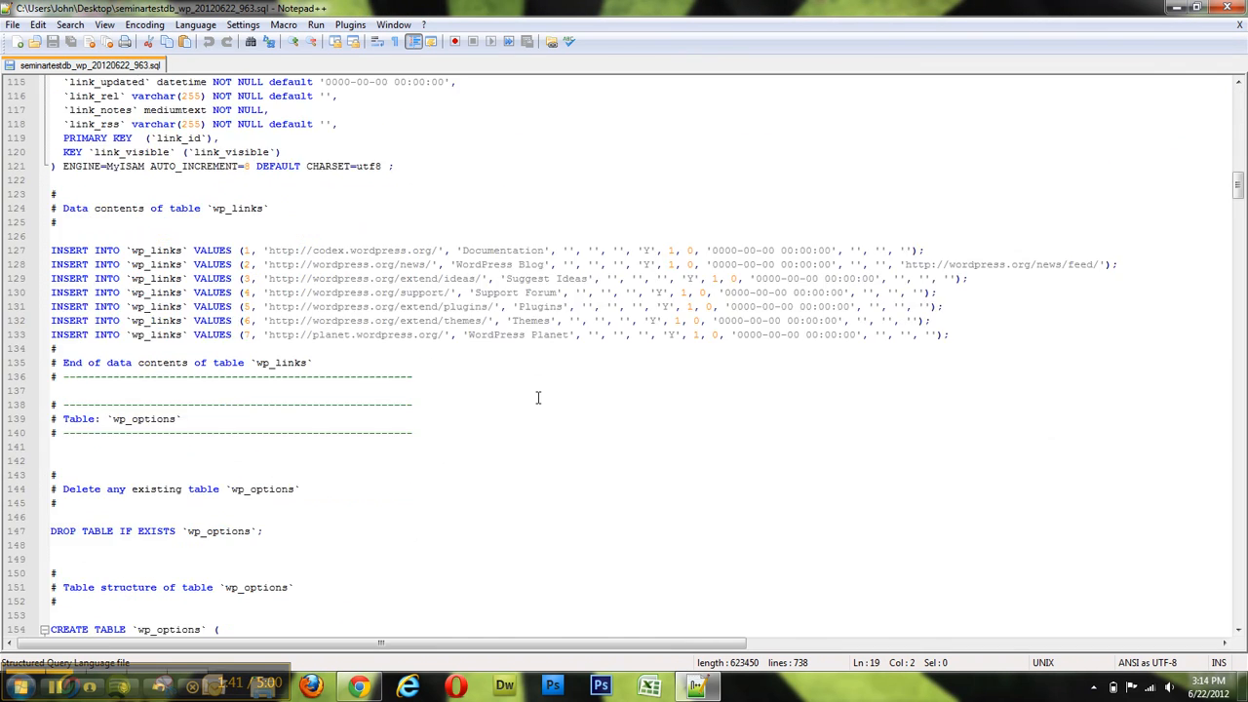
scroll(down, 3)
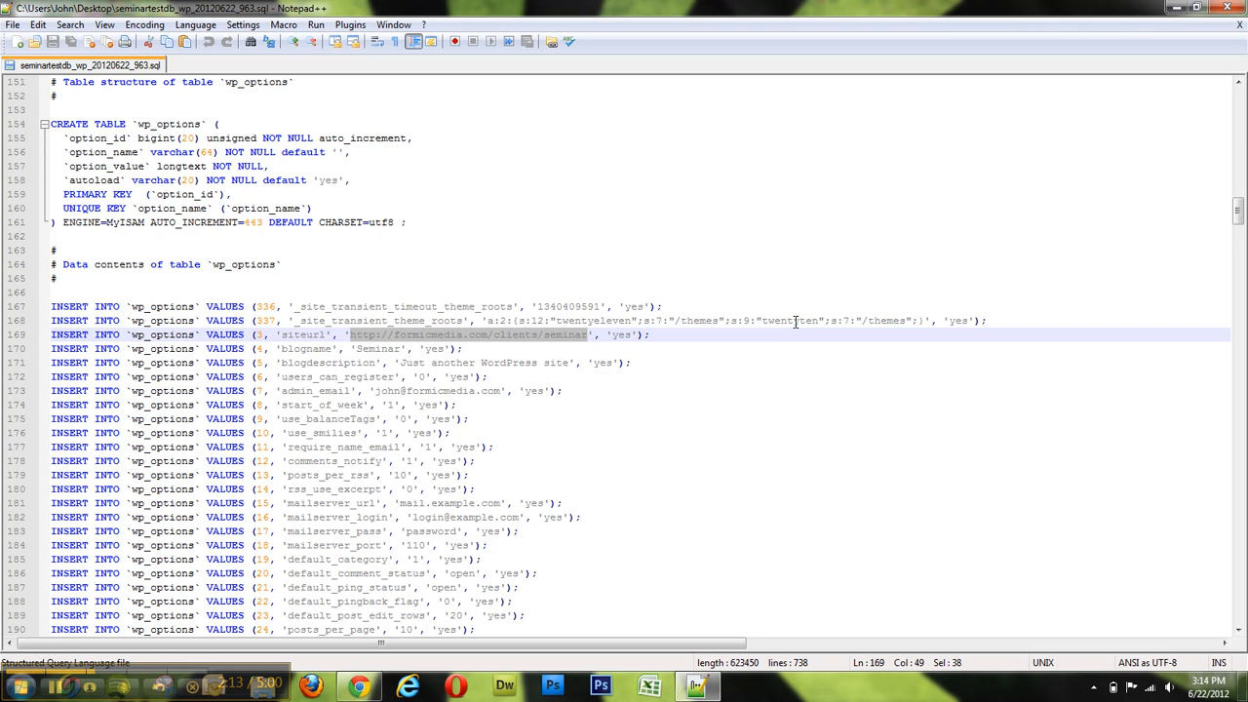
mouse_move(1097, 84)
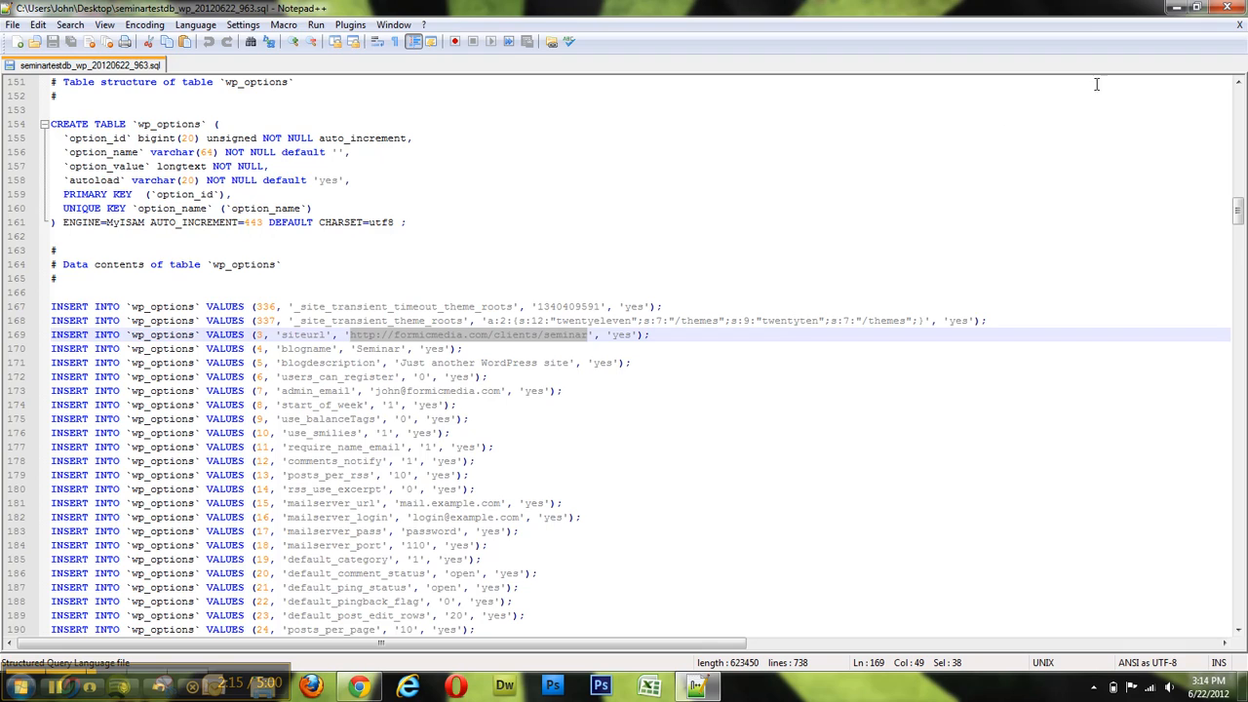